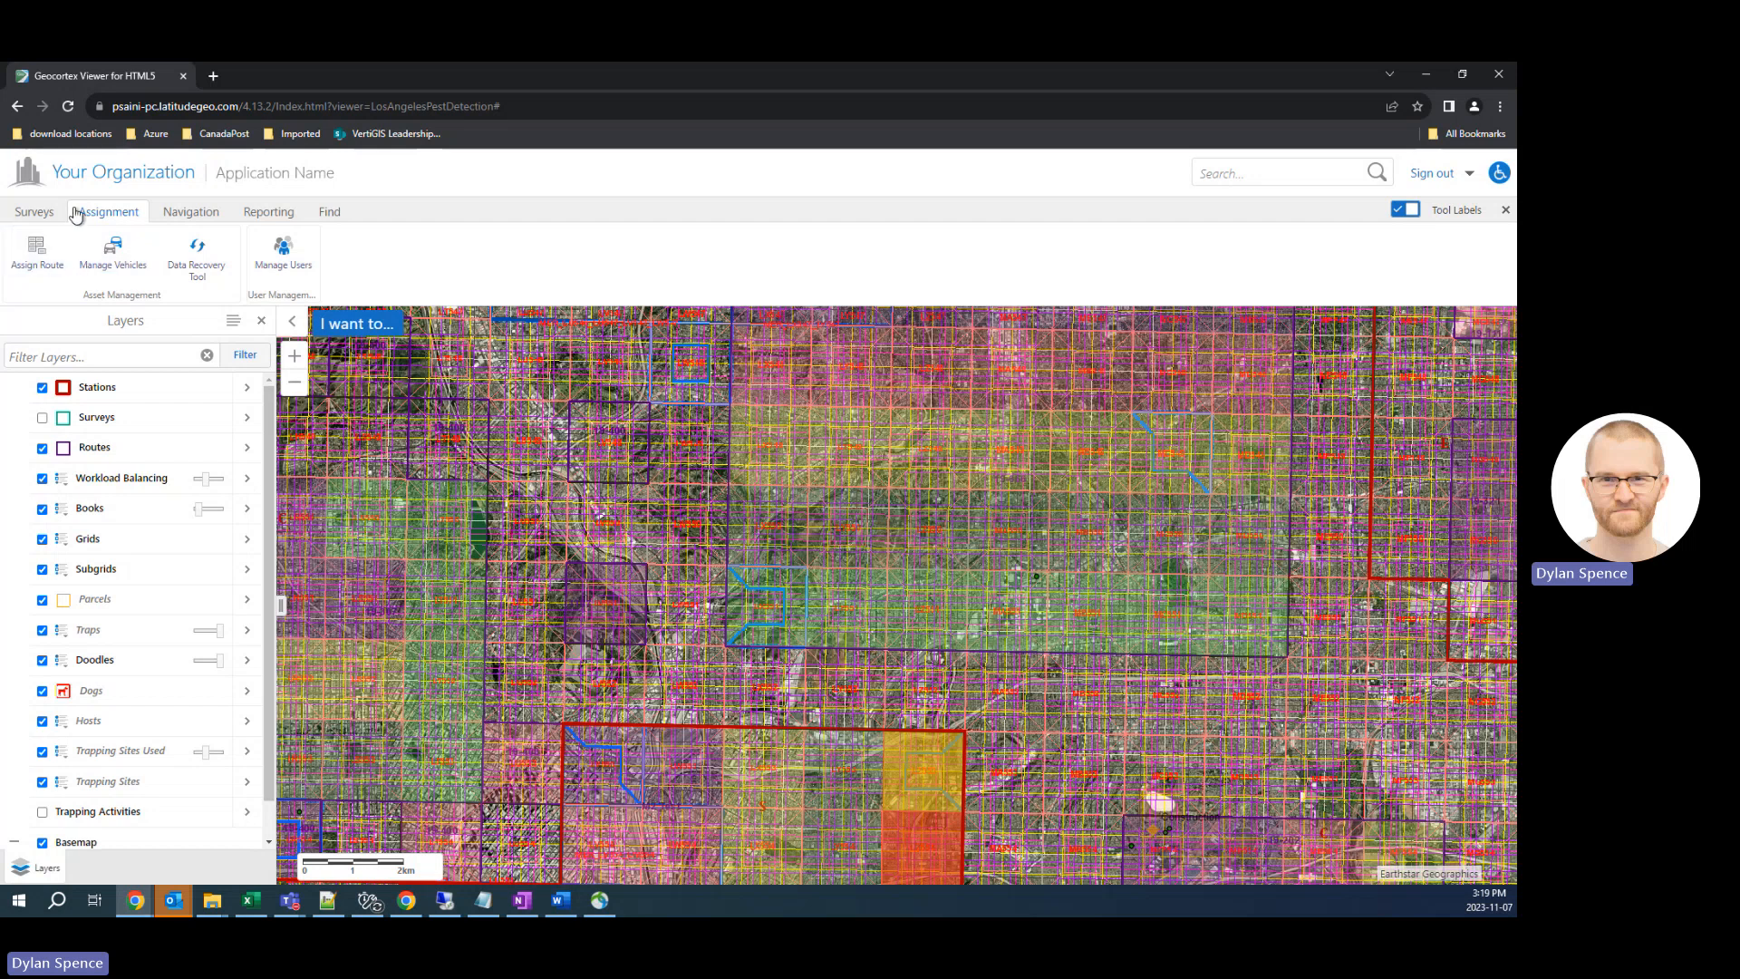
mouse_move(243, 253)
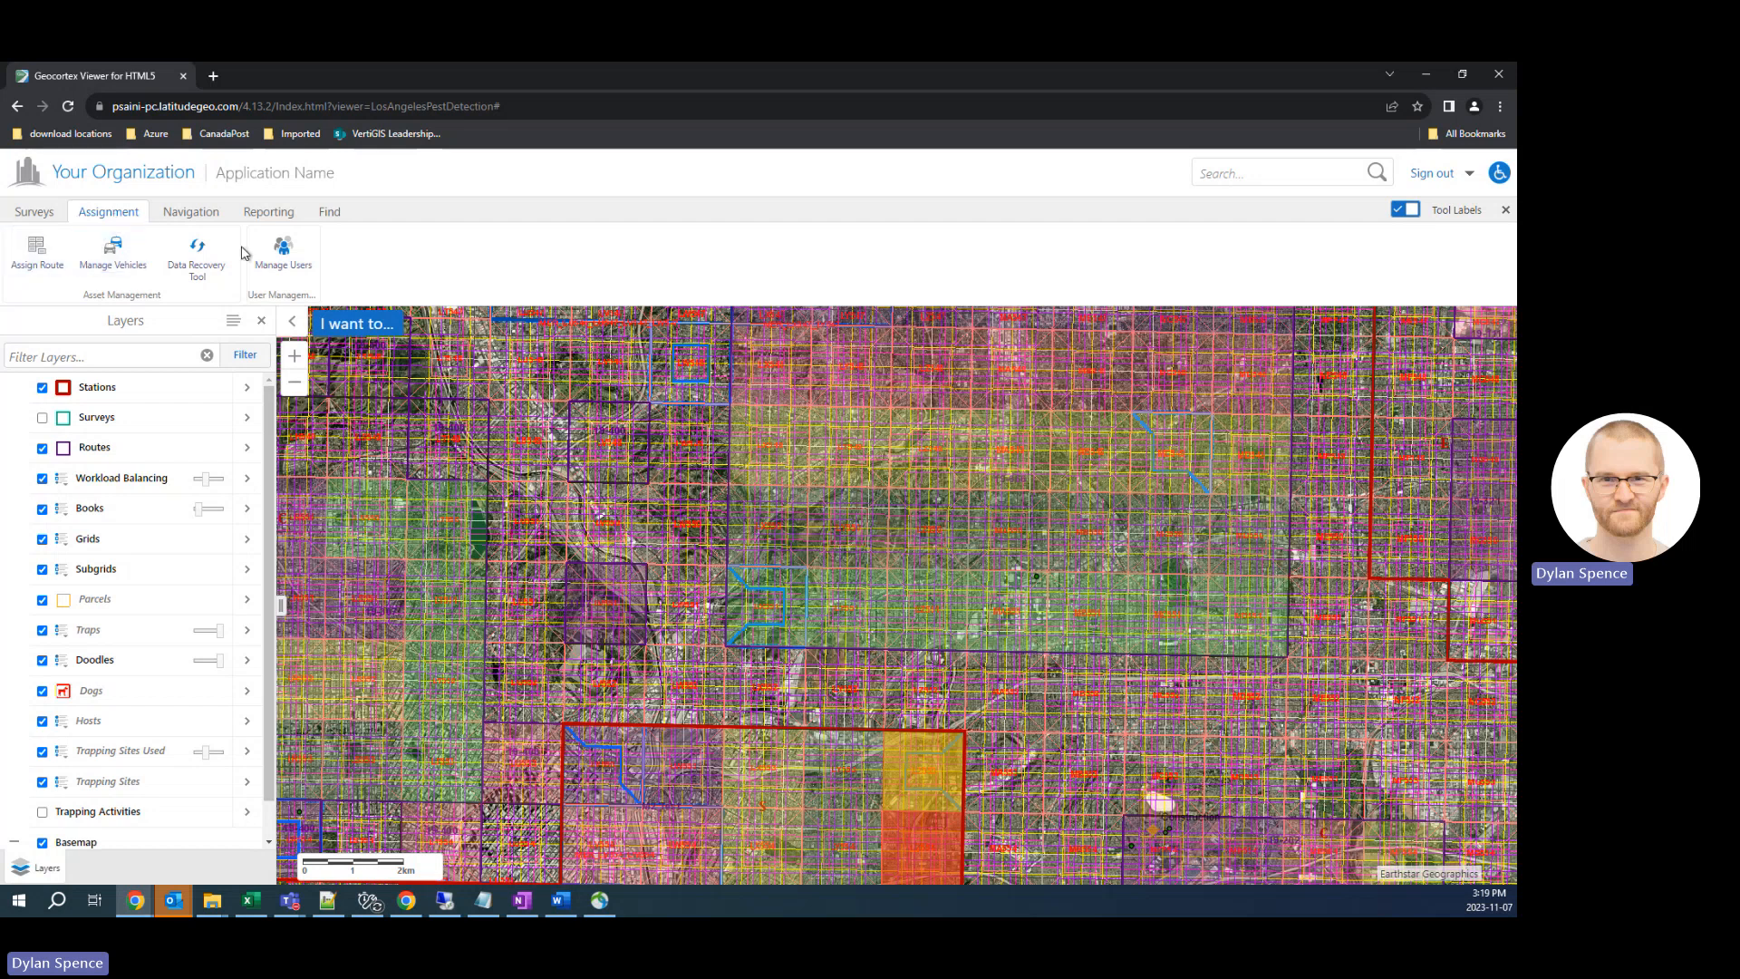
mouse_move(197, 256)
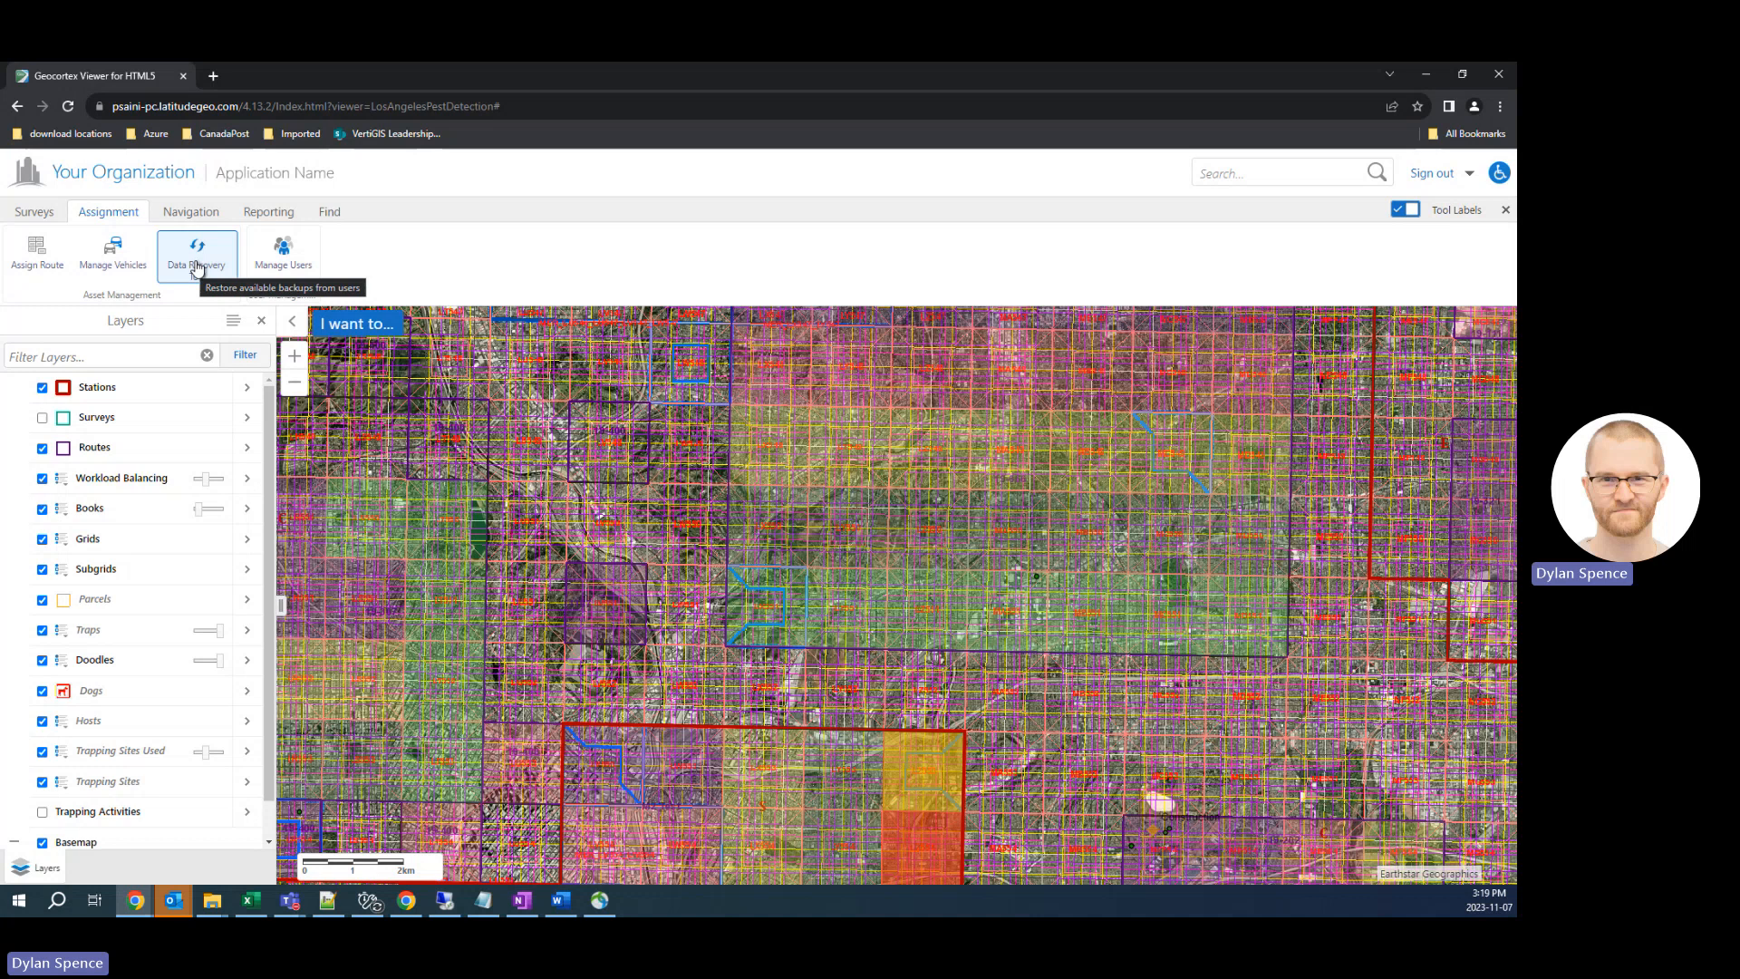
Open the Data Recovery Tool and choose the user whose route backups to restore.
click(197, 253)
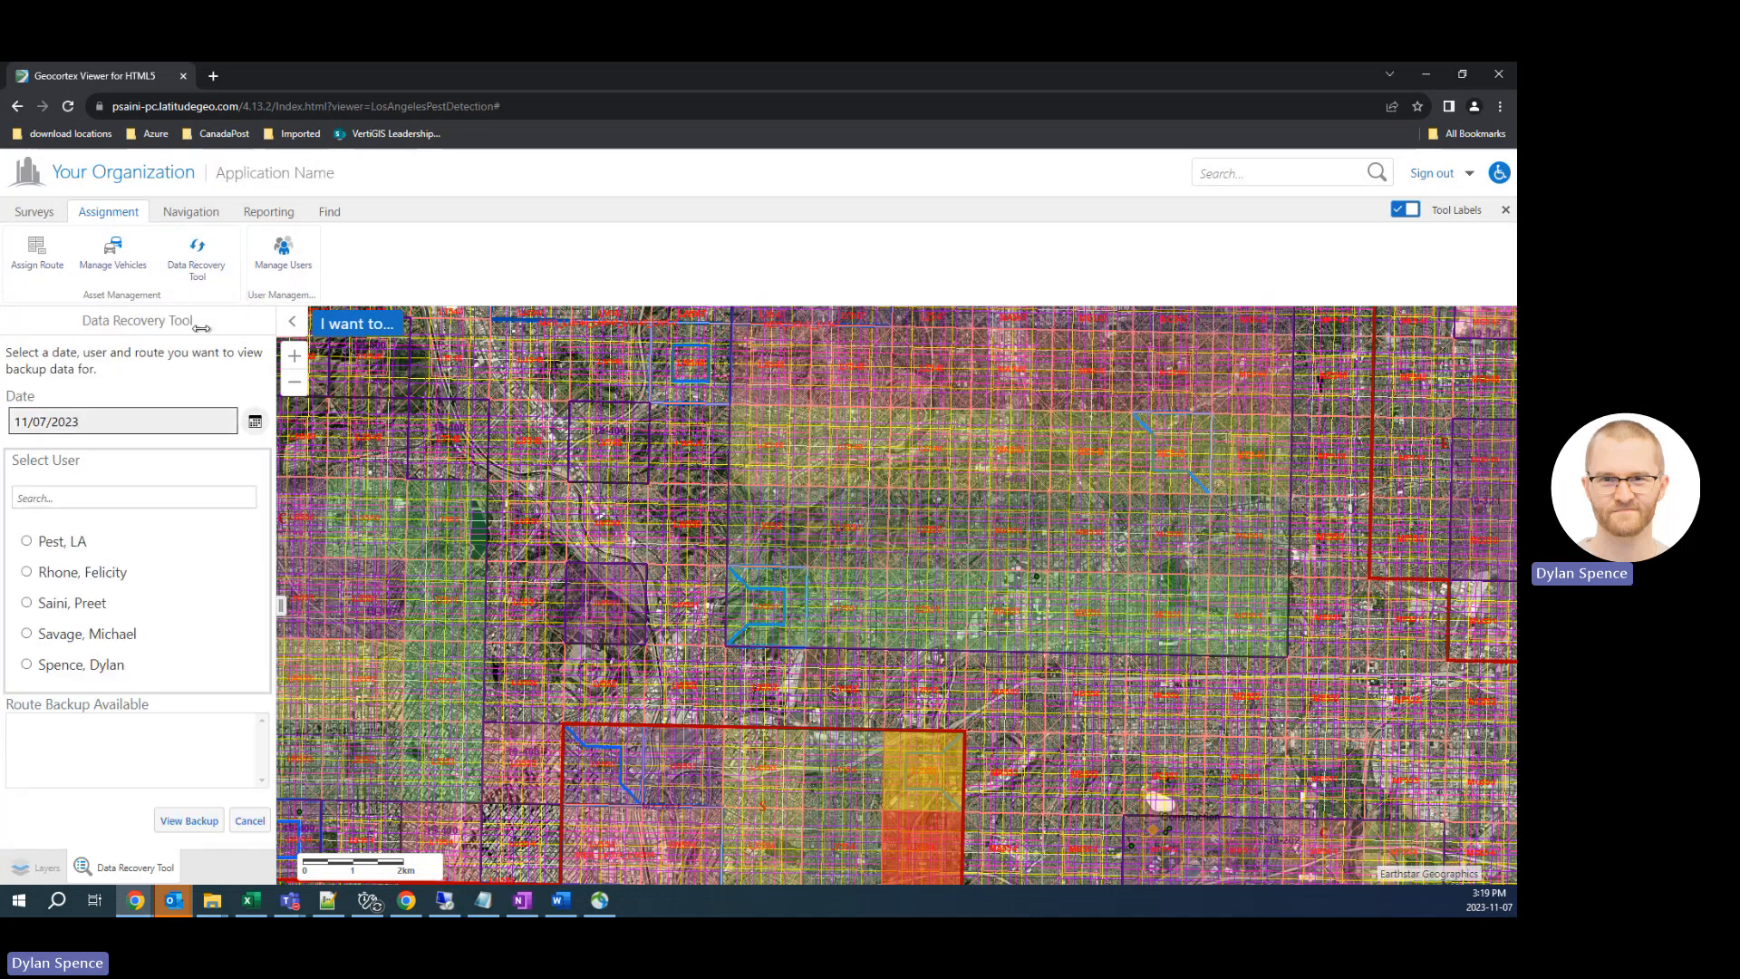
mouse_move(164, 463)
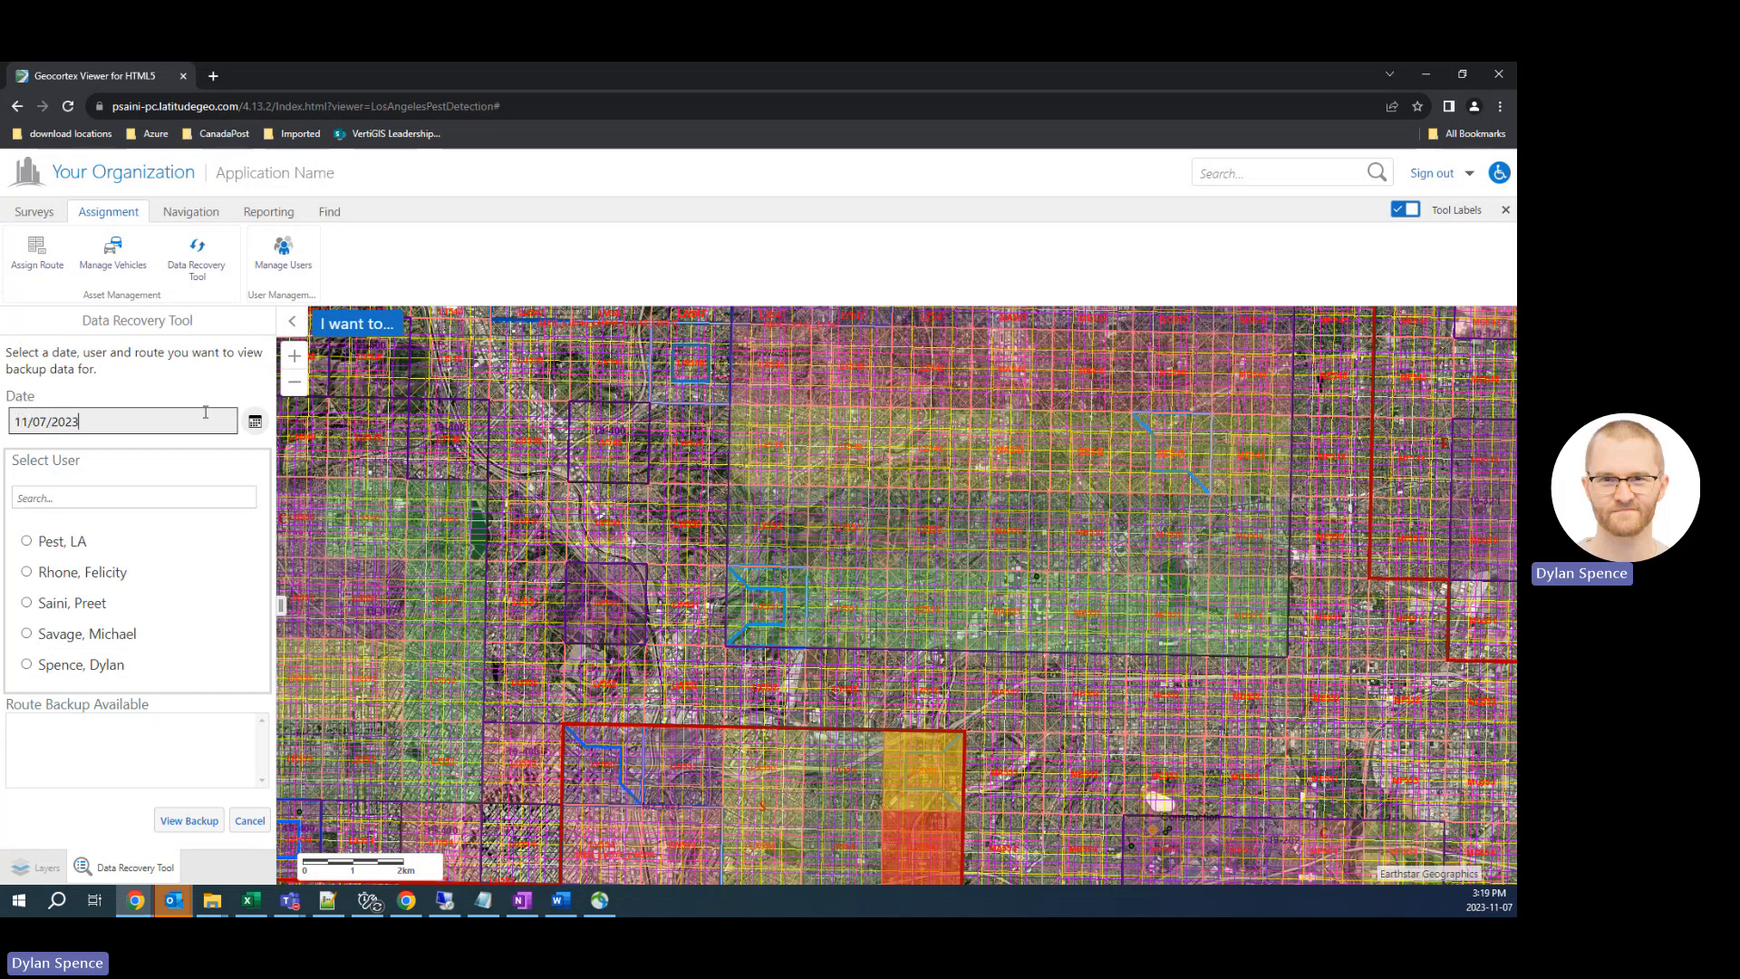
mouse_move(45, 478)
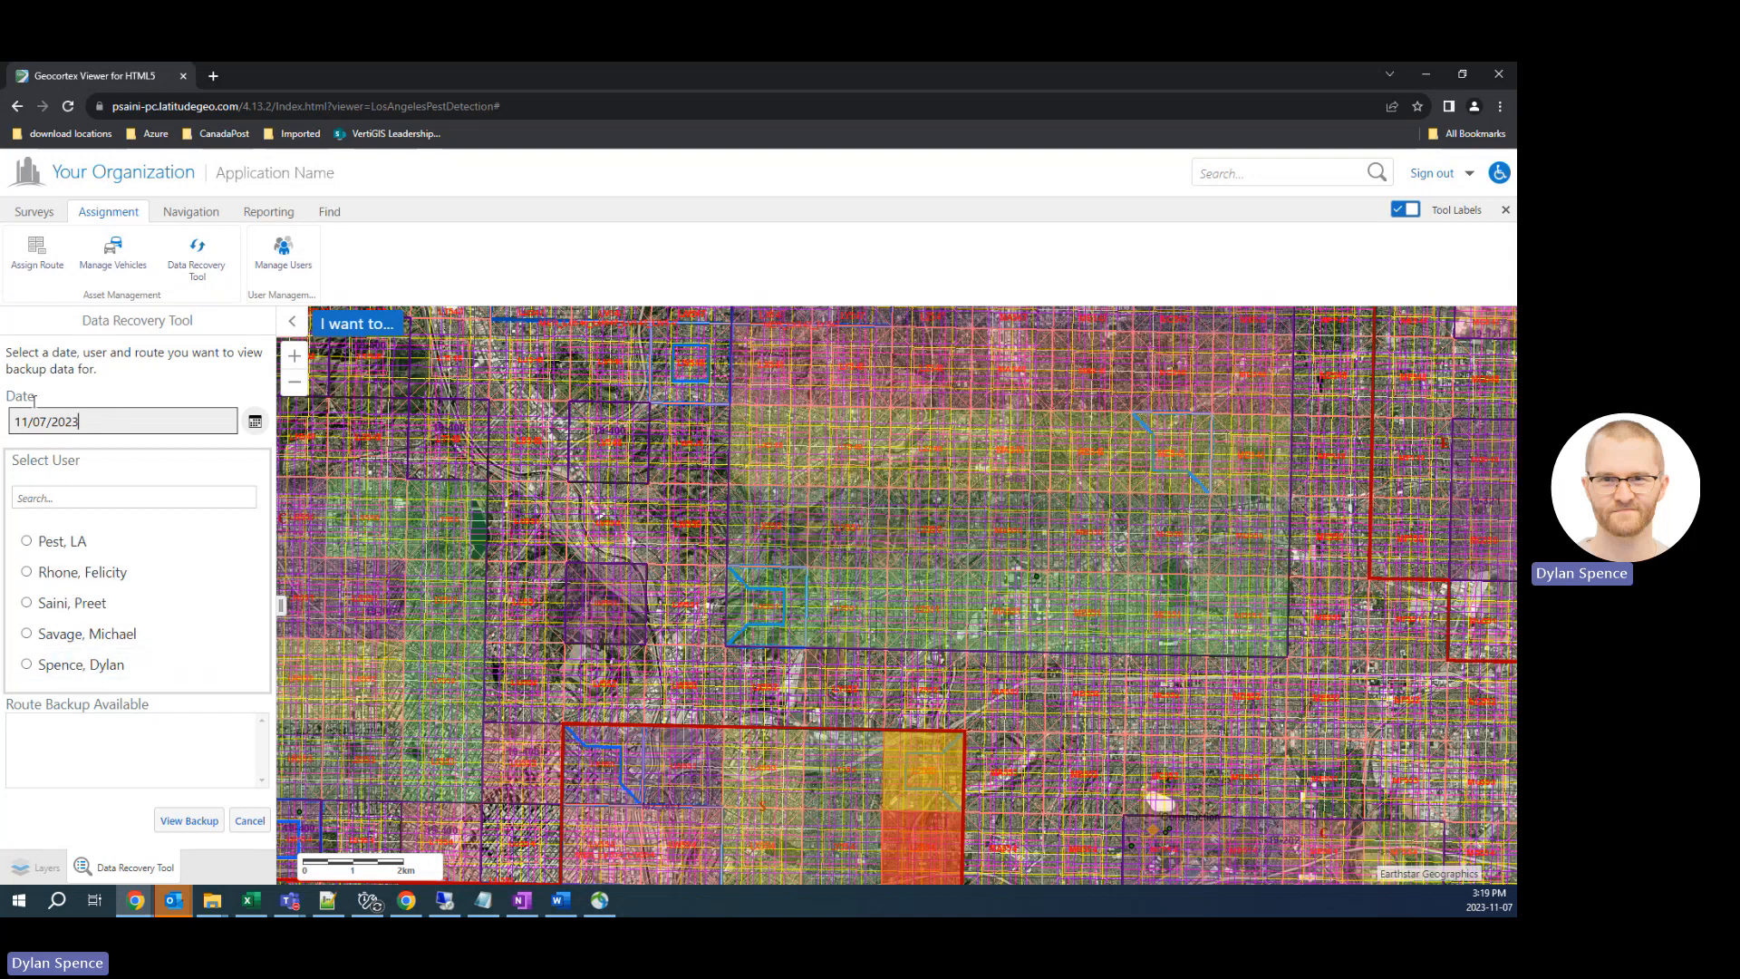
click(25, 663)
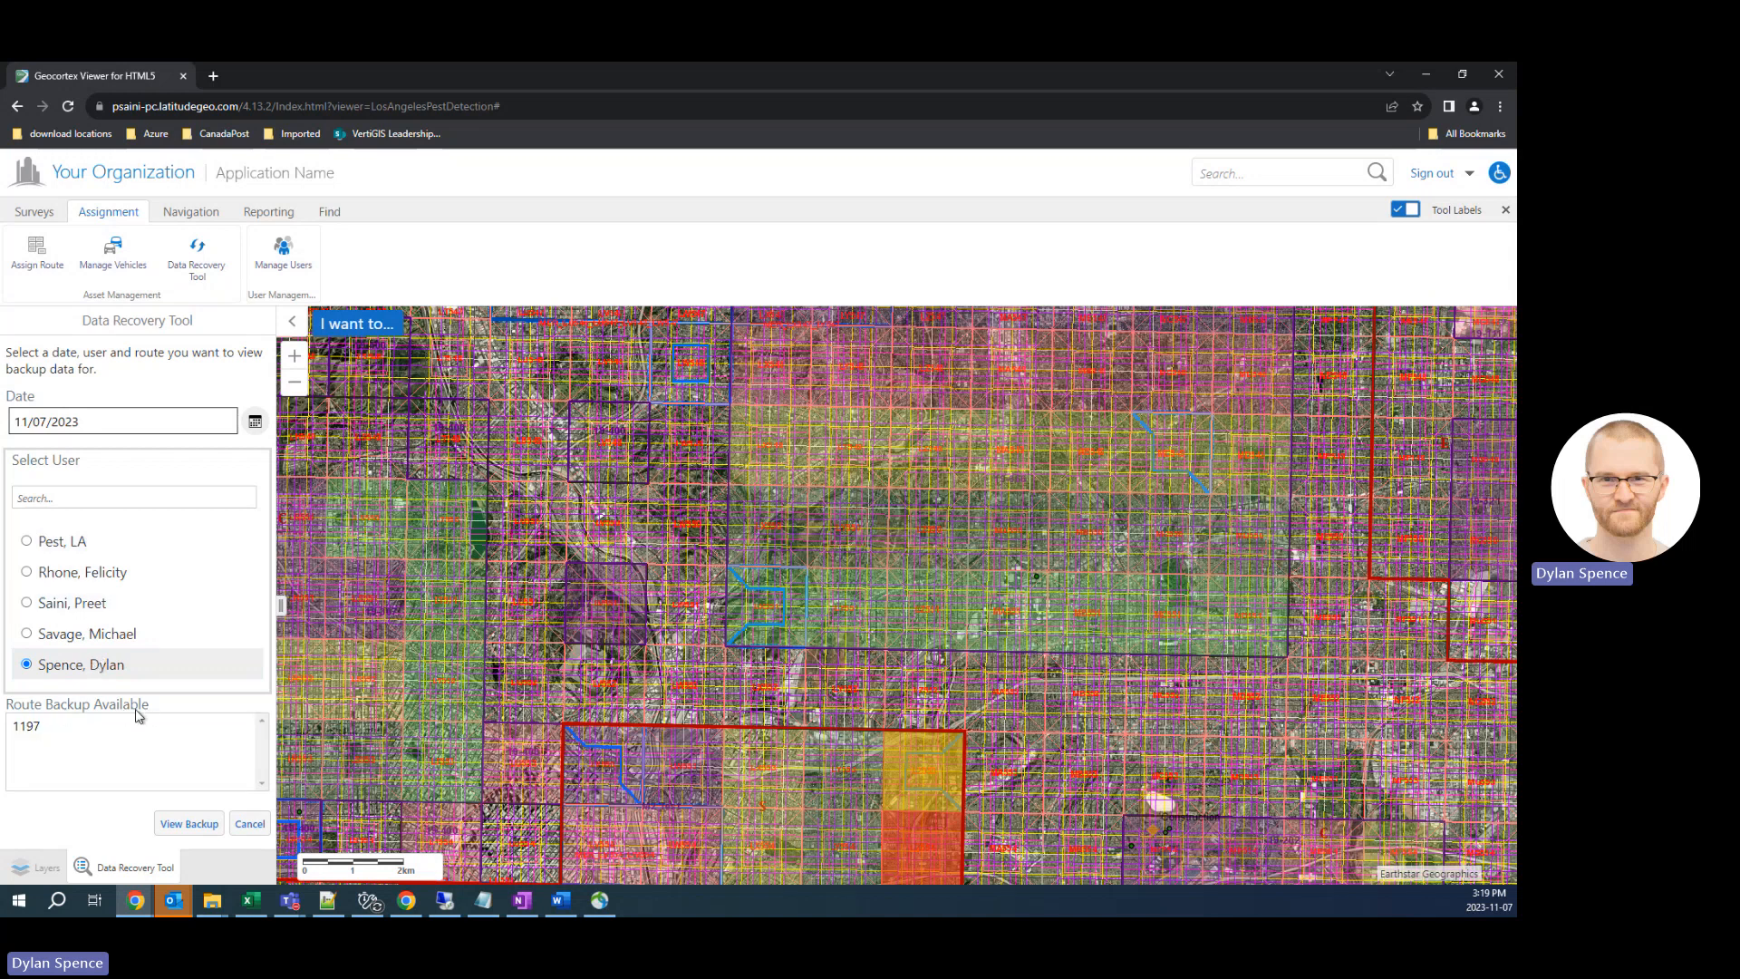
mouse_move(230, 441)
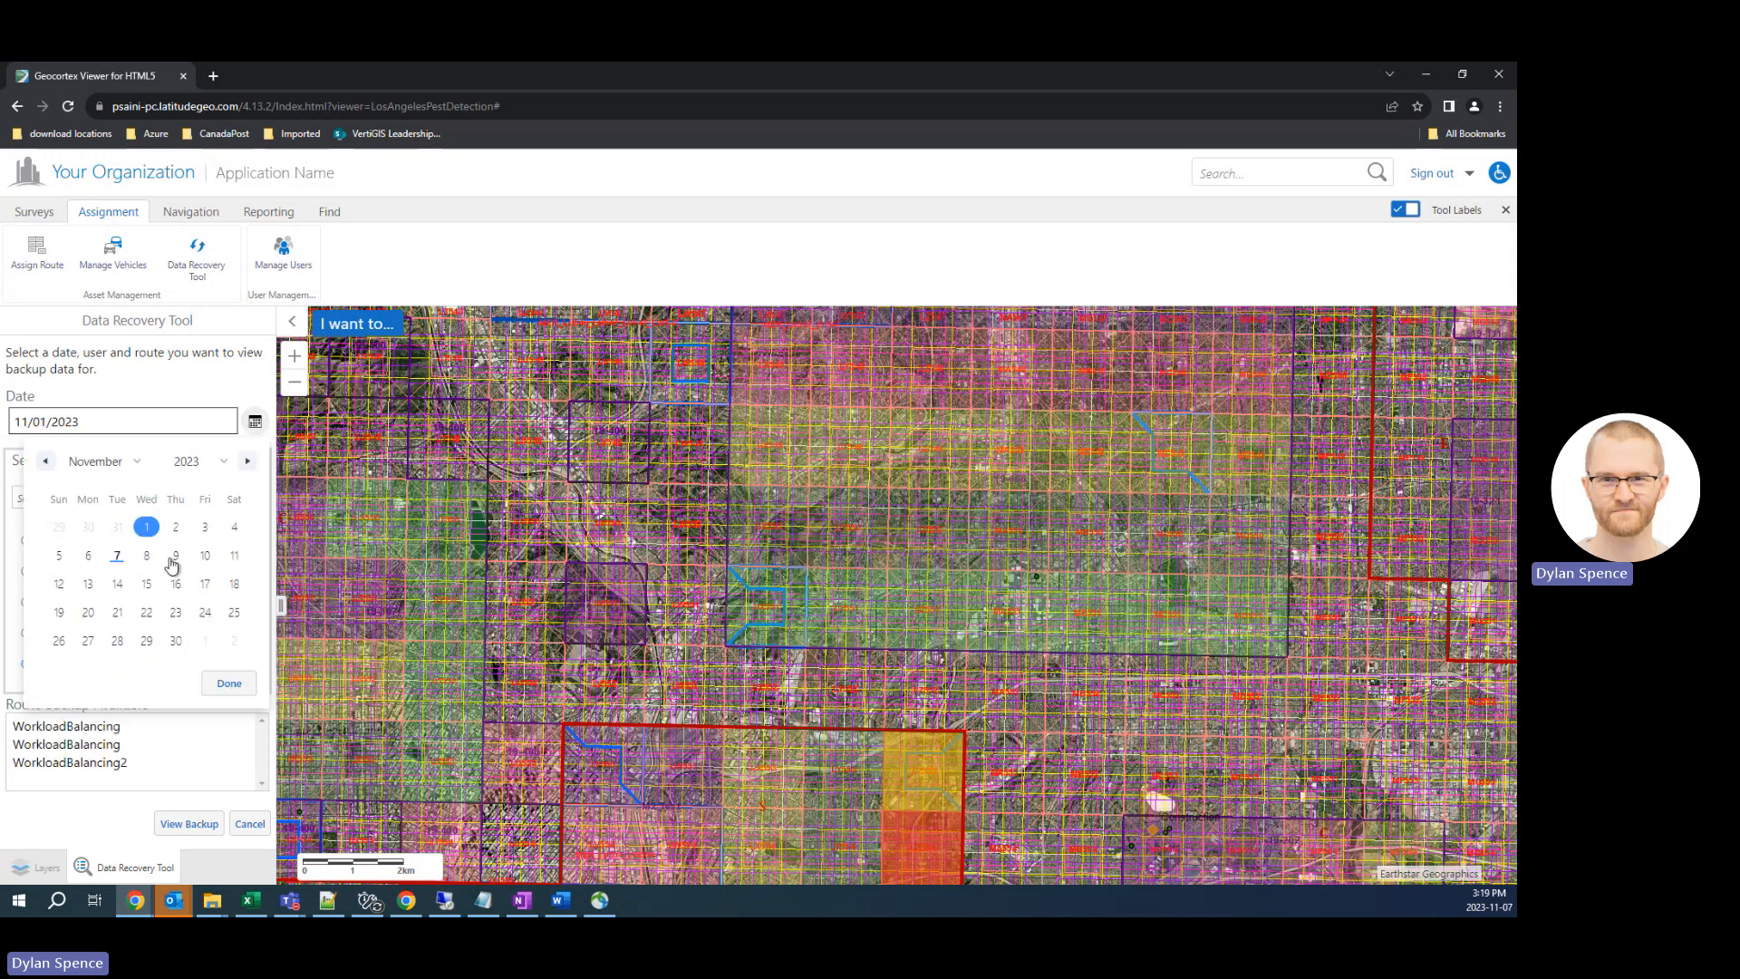
Select WorkloadBalancing2, set the date to 11/07/2023, and view route backup 1197.
click(229, 682)
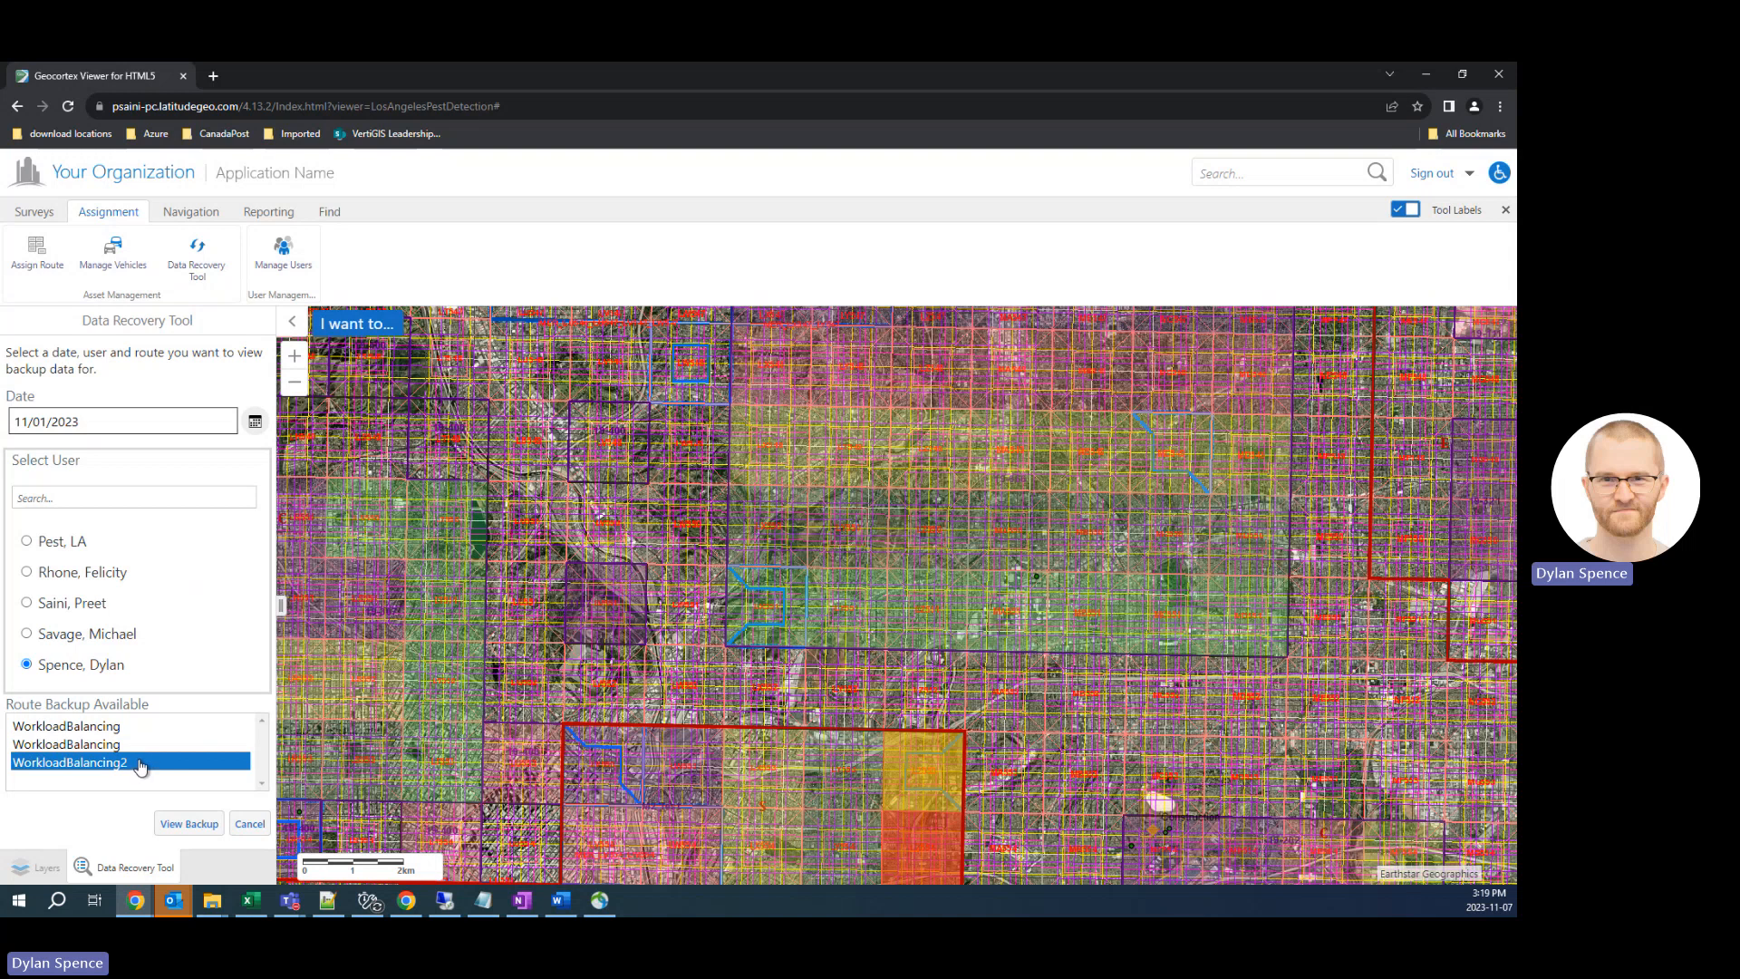
click(66, 725)
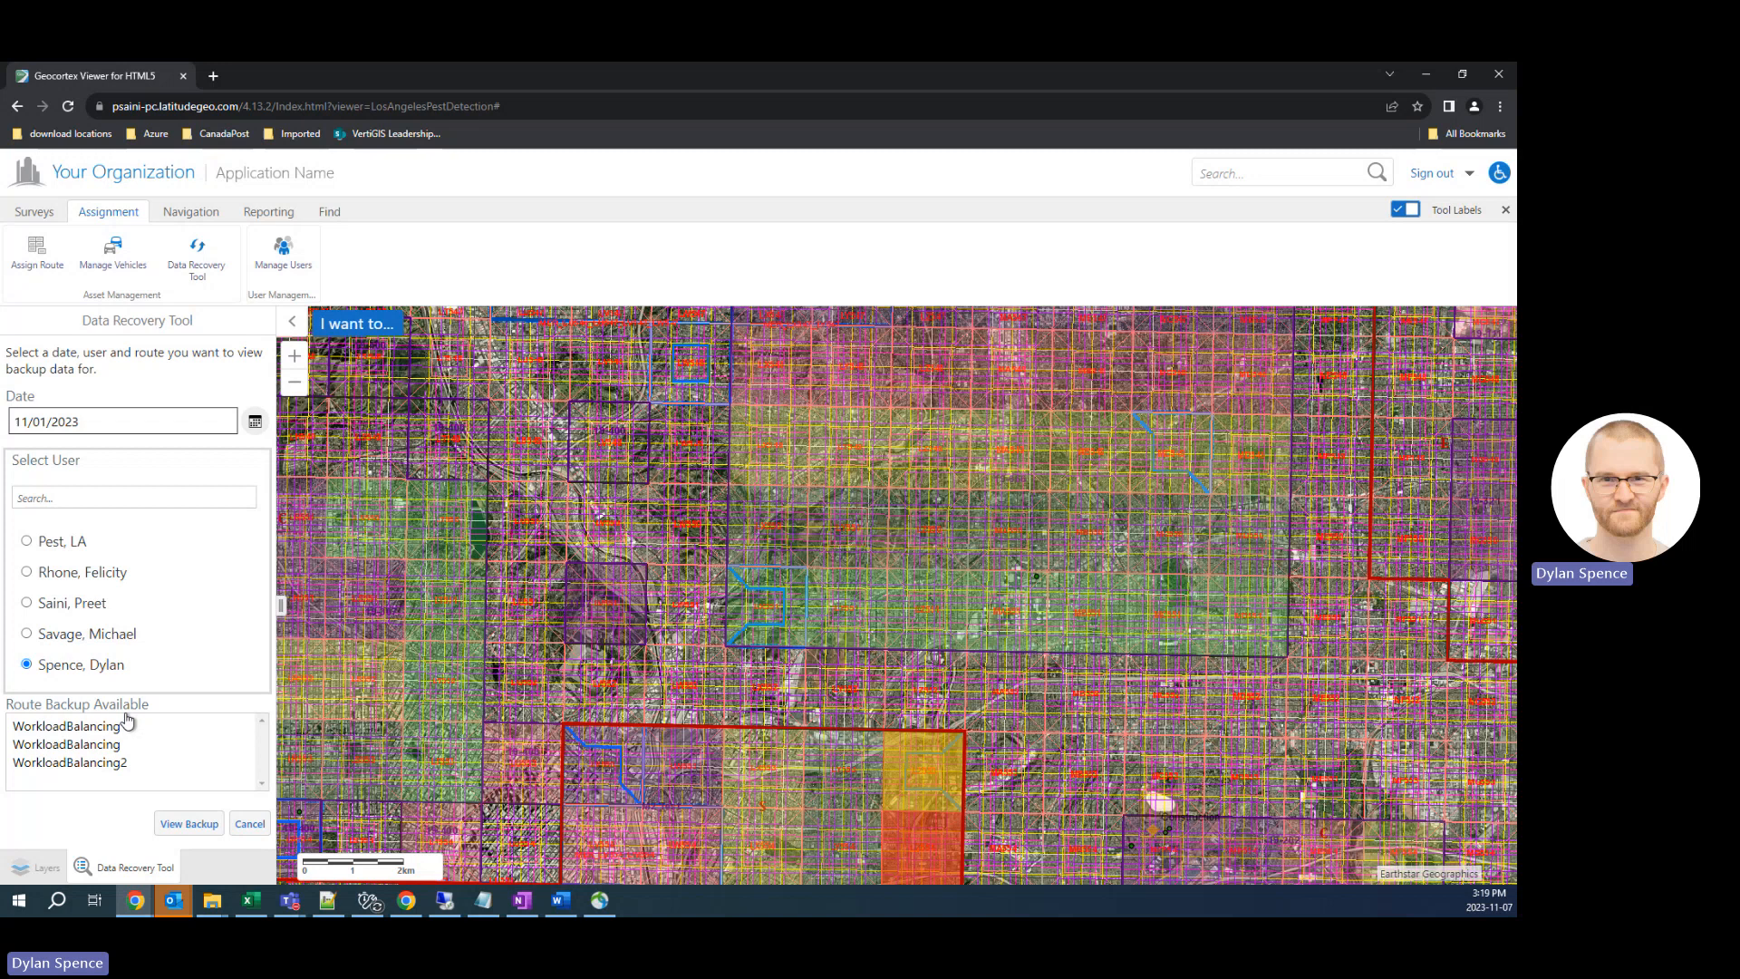
click(254, 421)
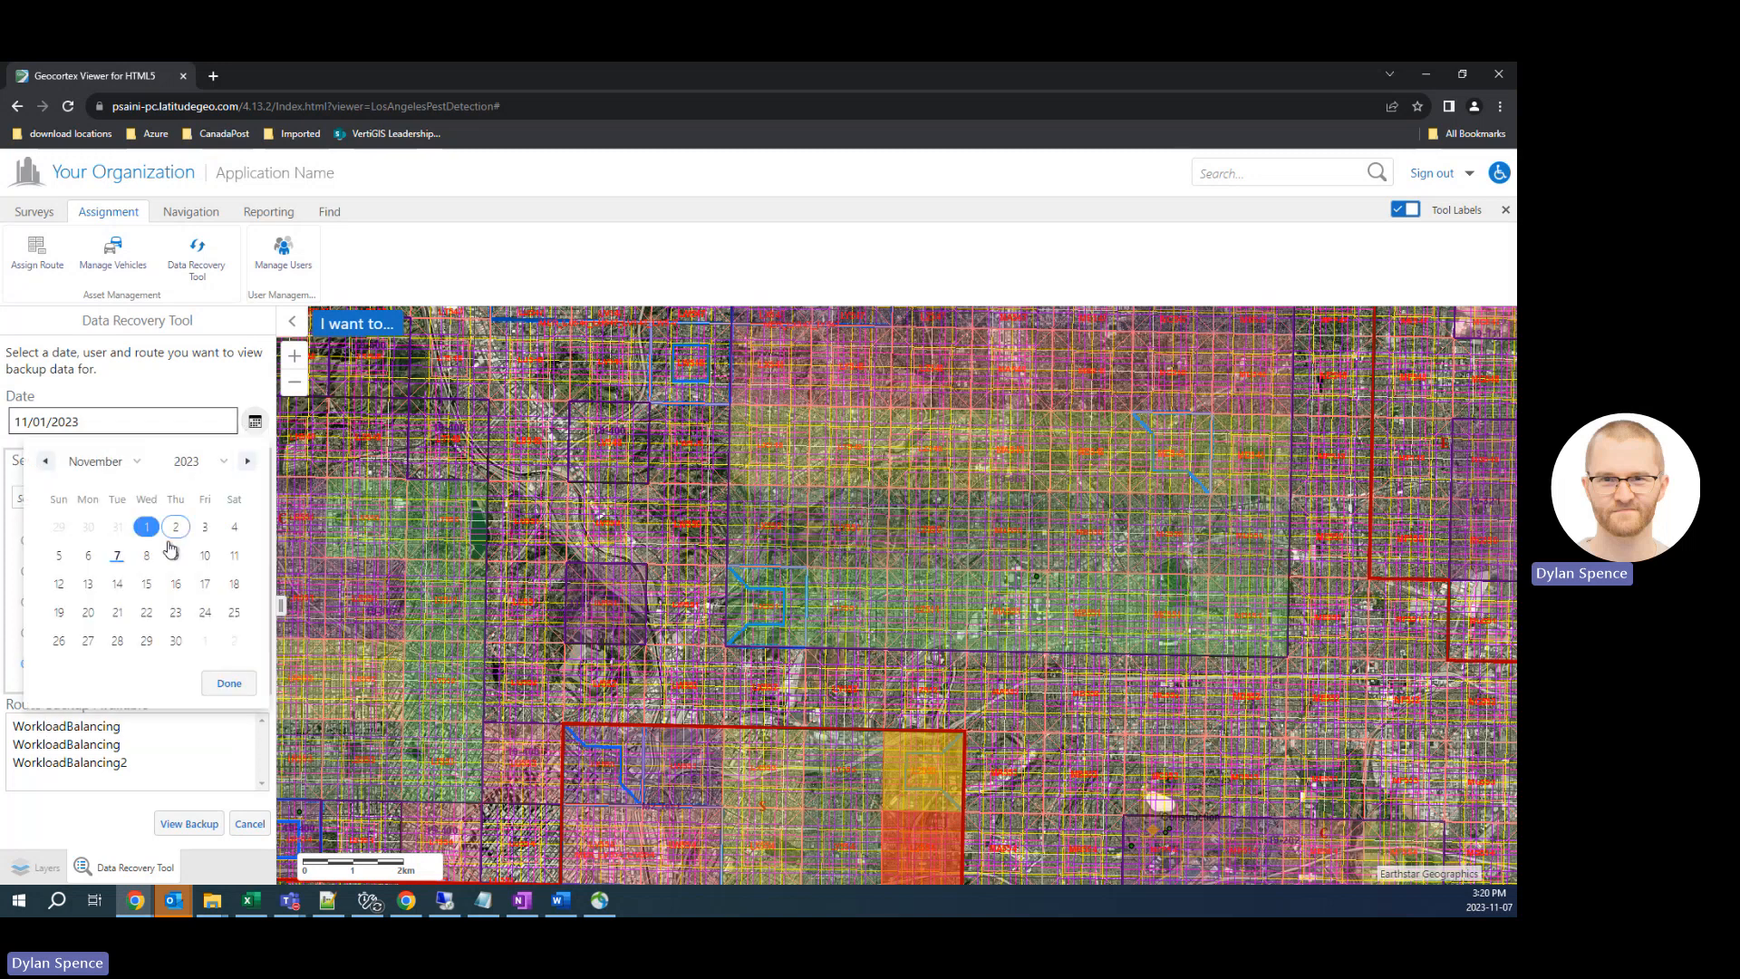
click(116, 554)
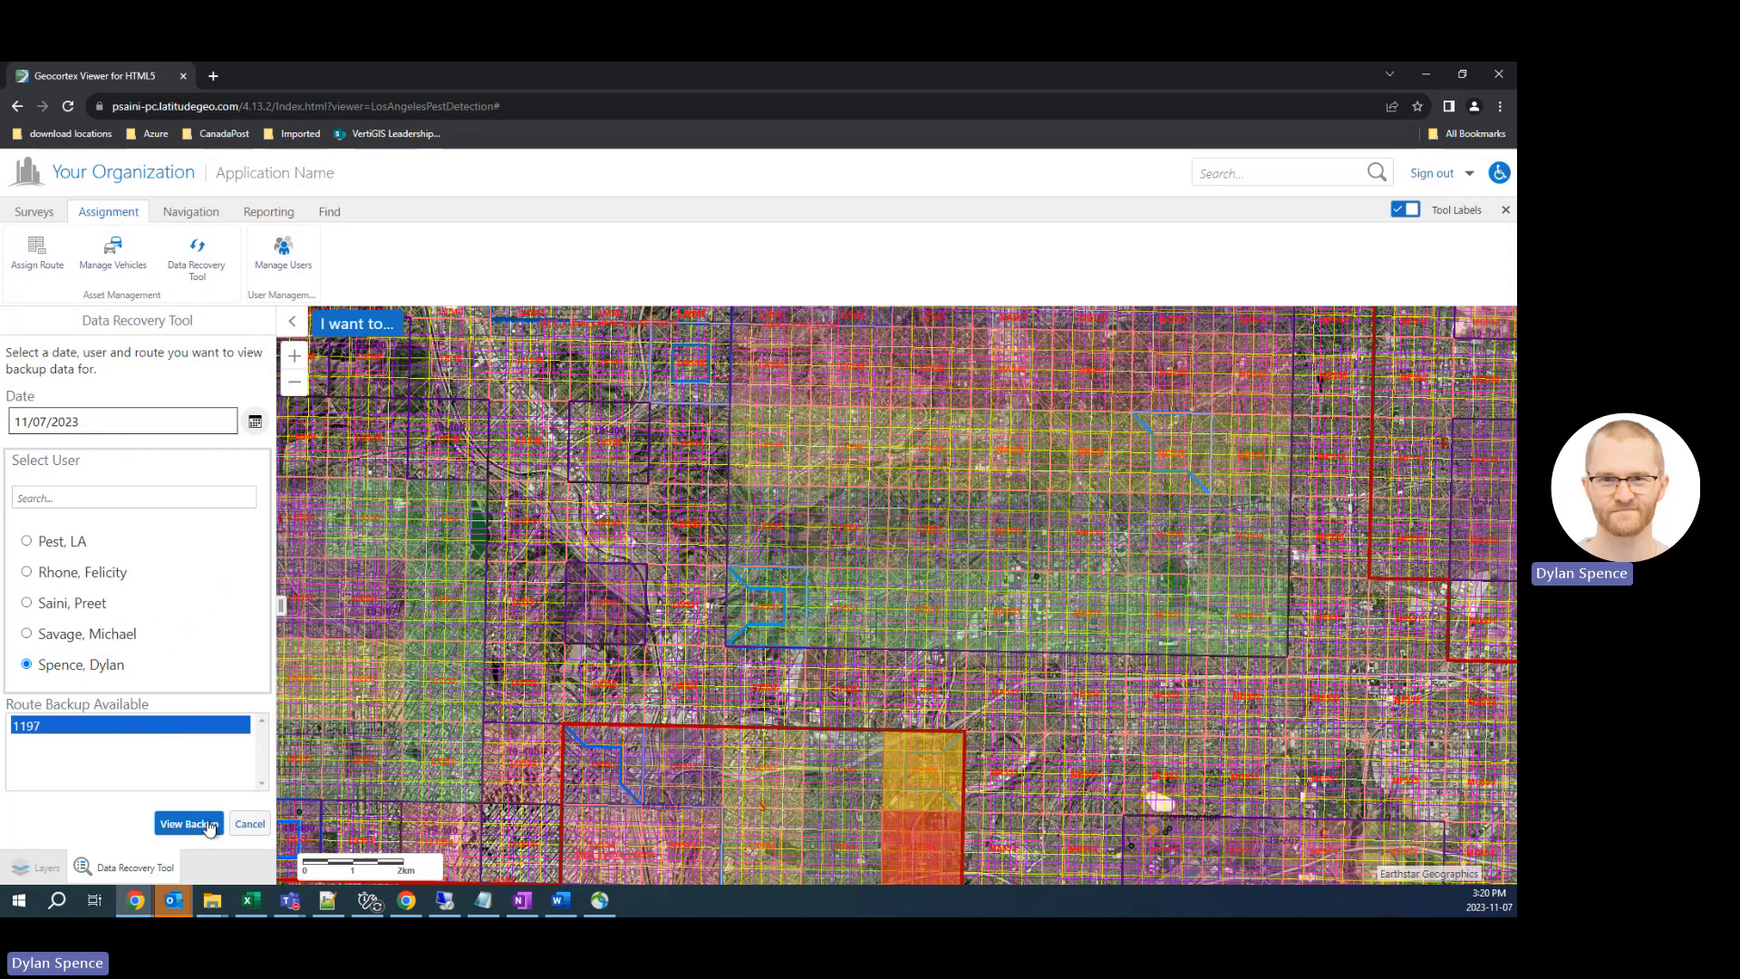
click(188, 822)
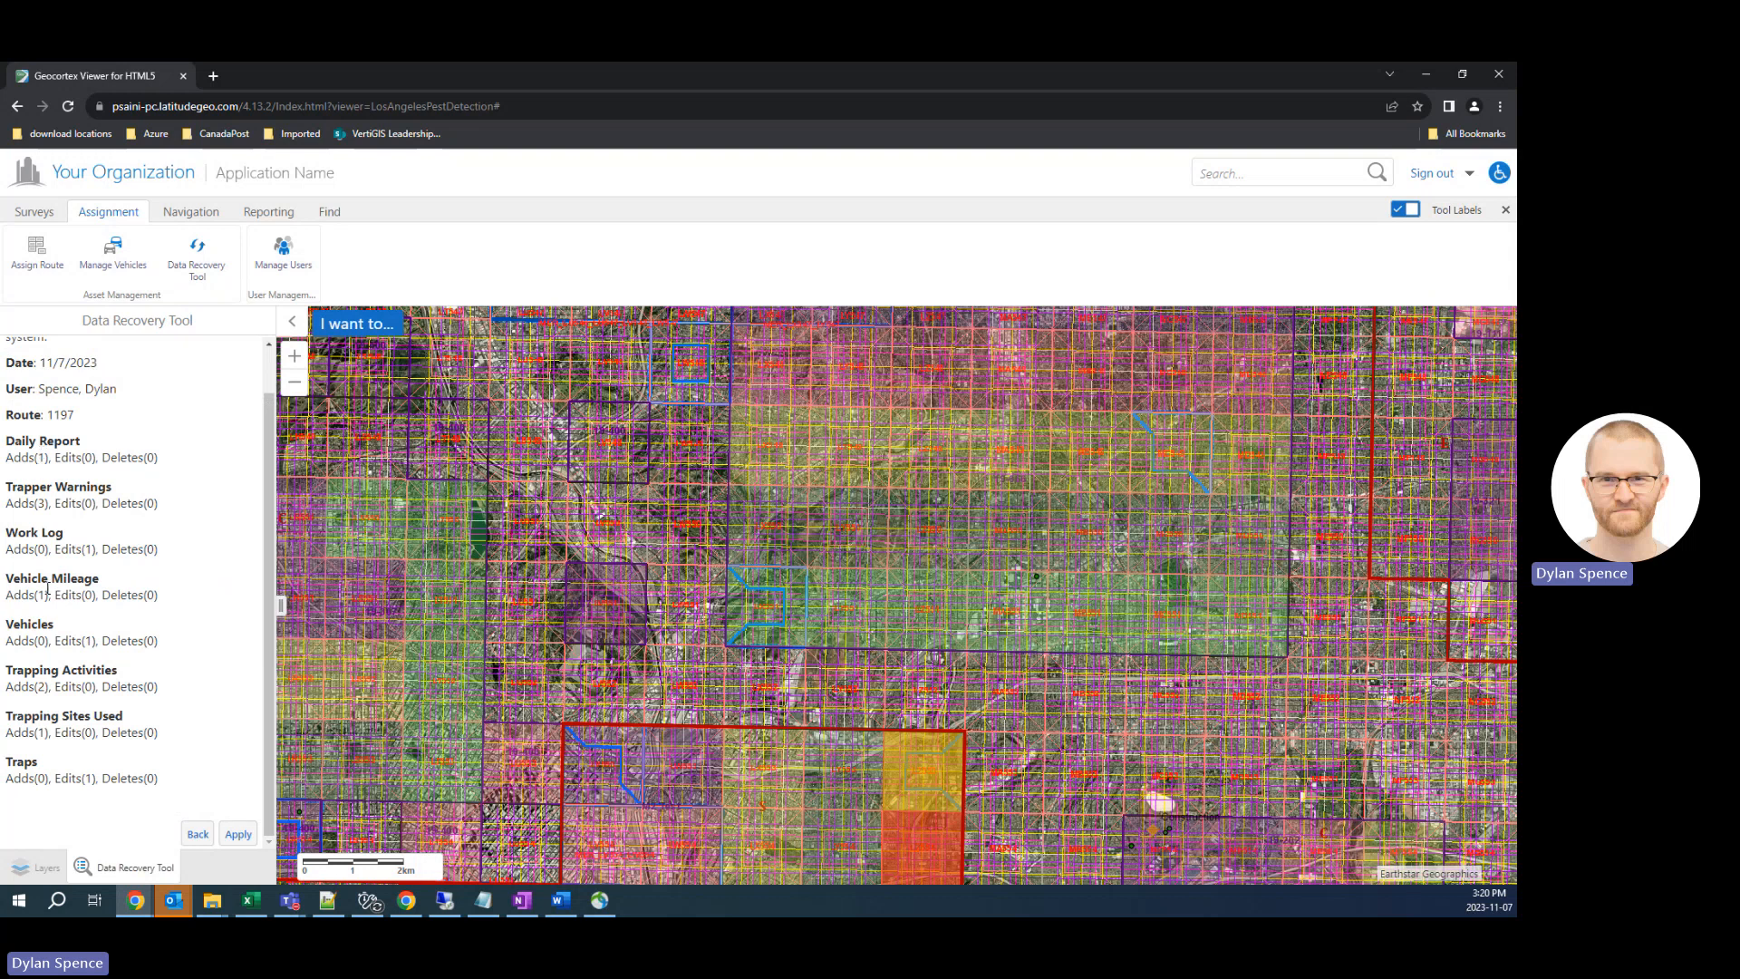
Review the backup 1197 details, apply it, and dismiss the success confirmation.
scroll(up, 3)
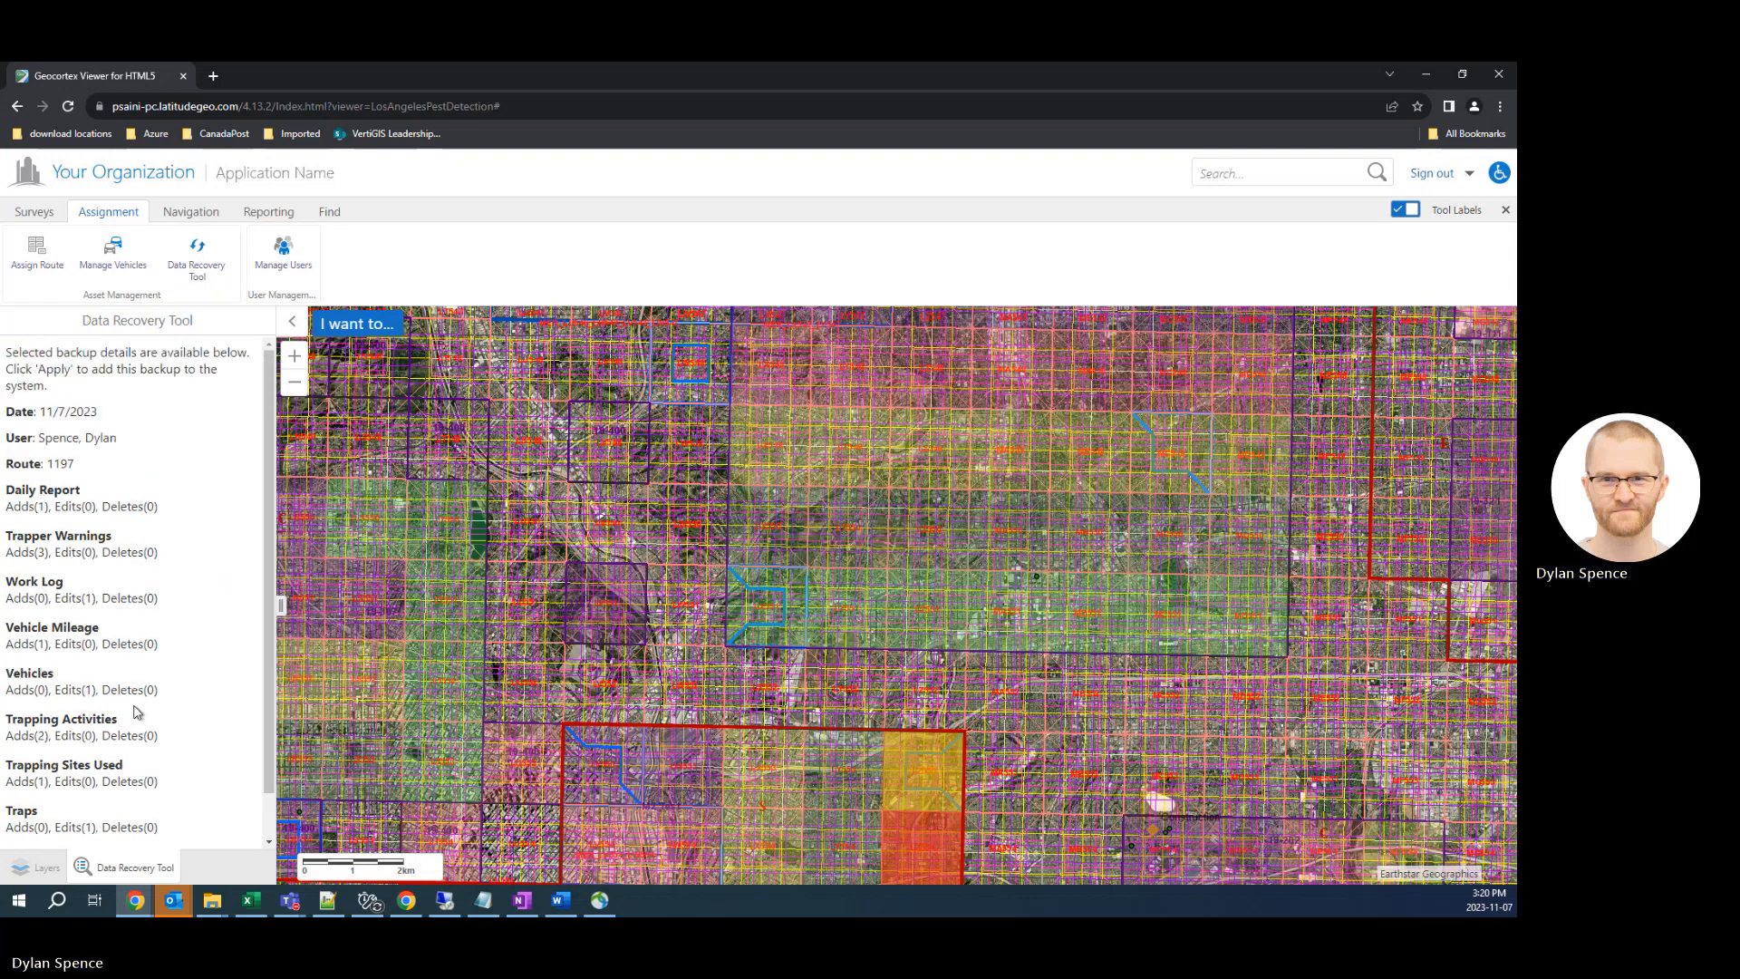
scroll(down, 3)
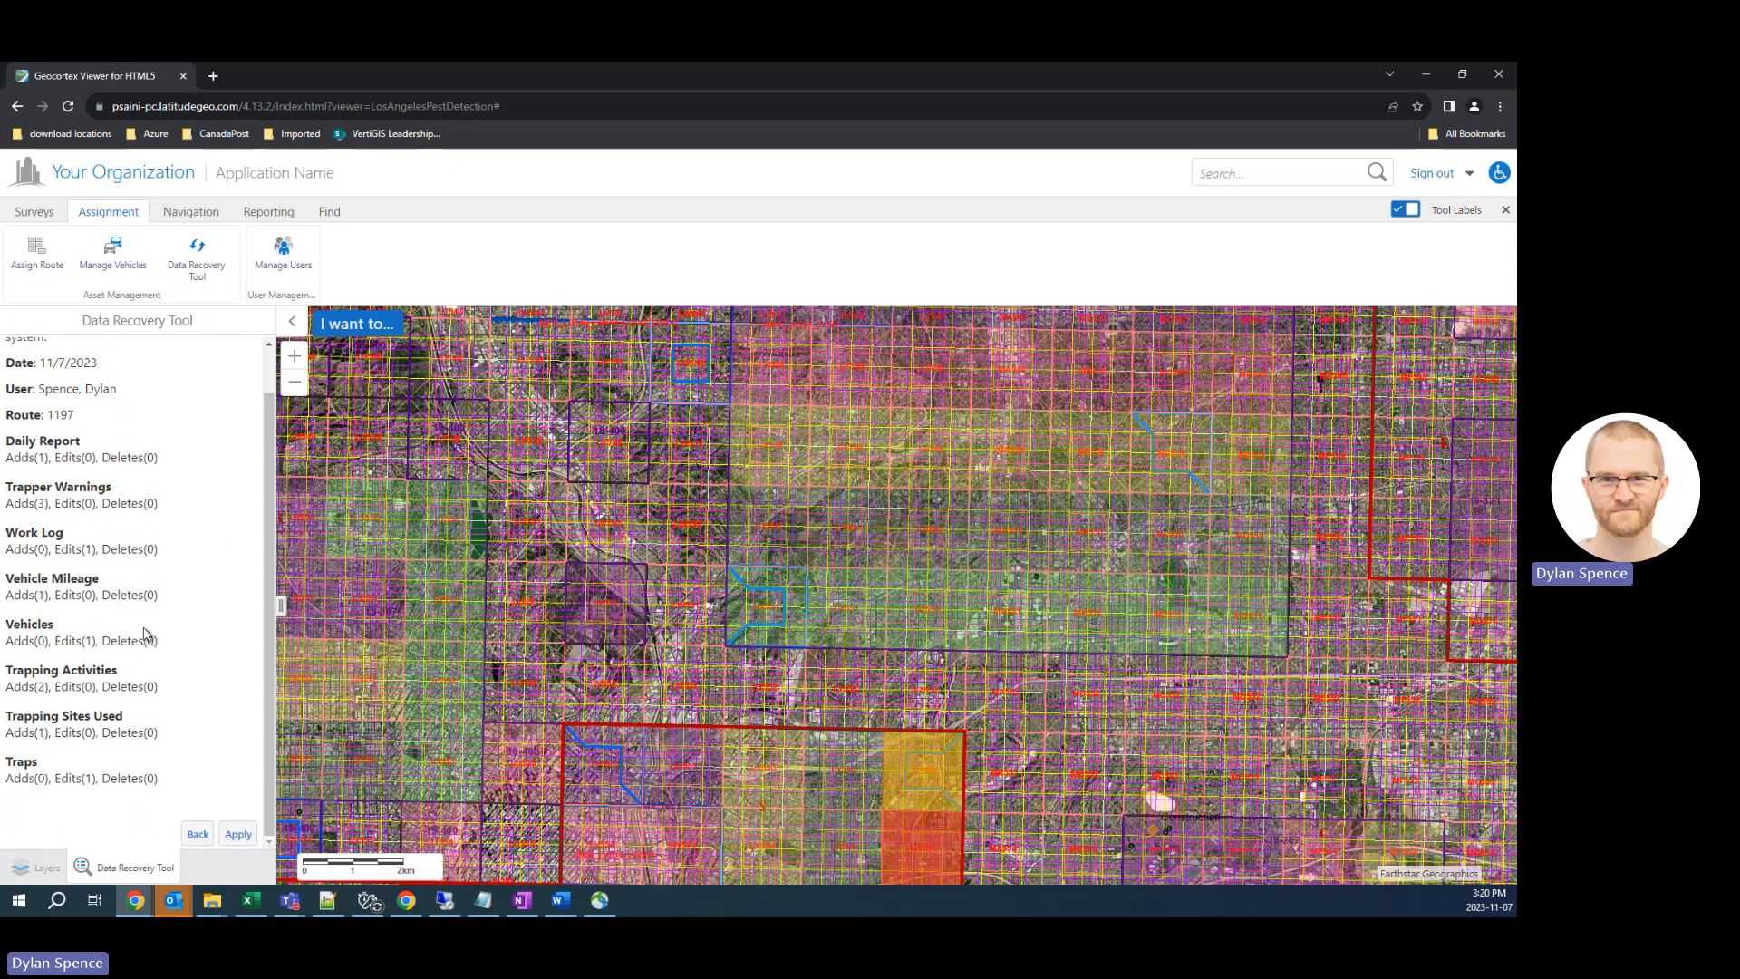
mouse_move(87, 402)
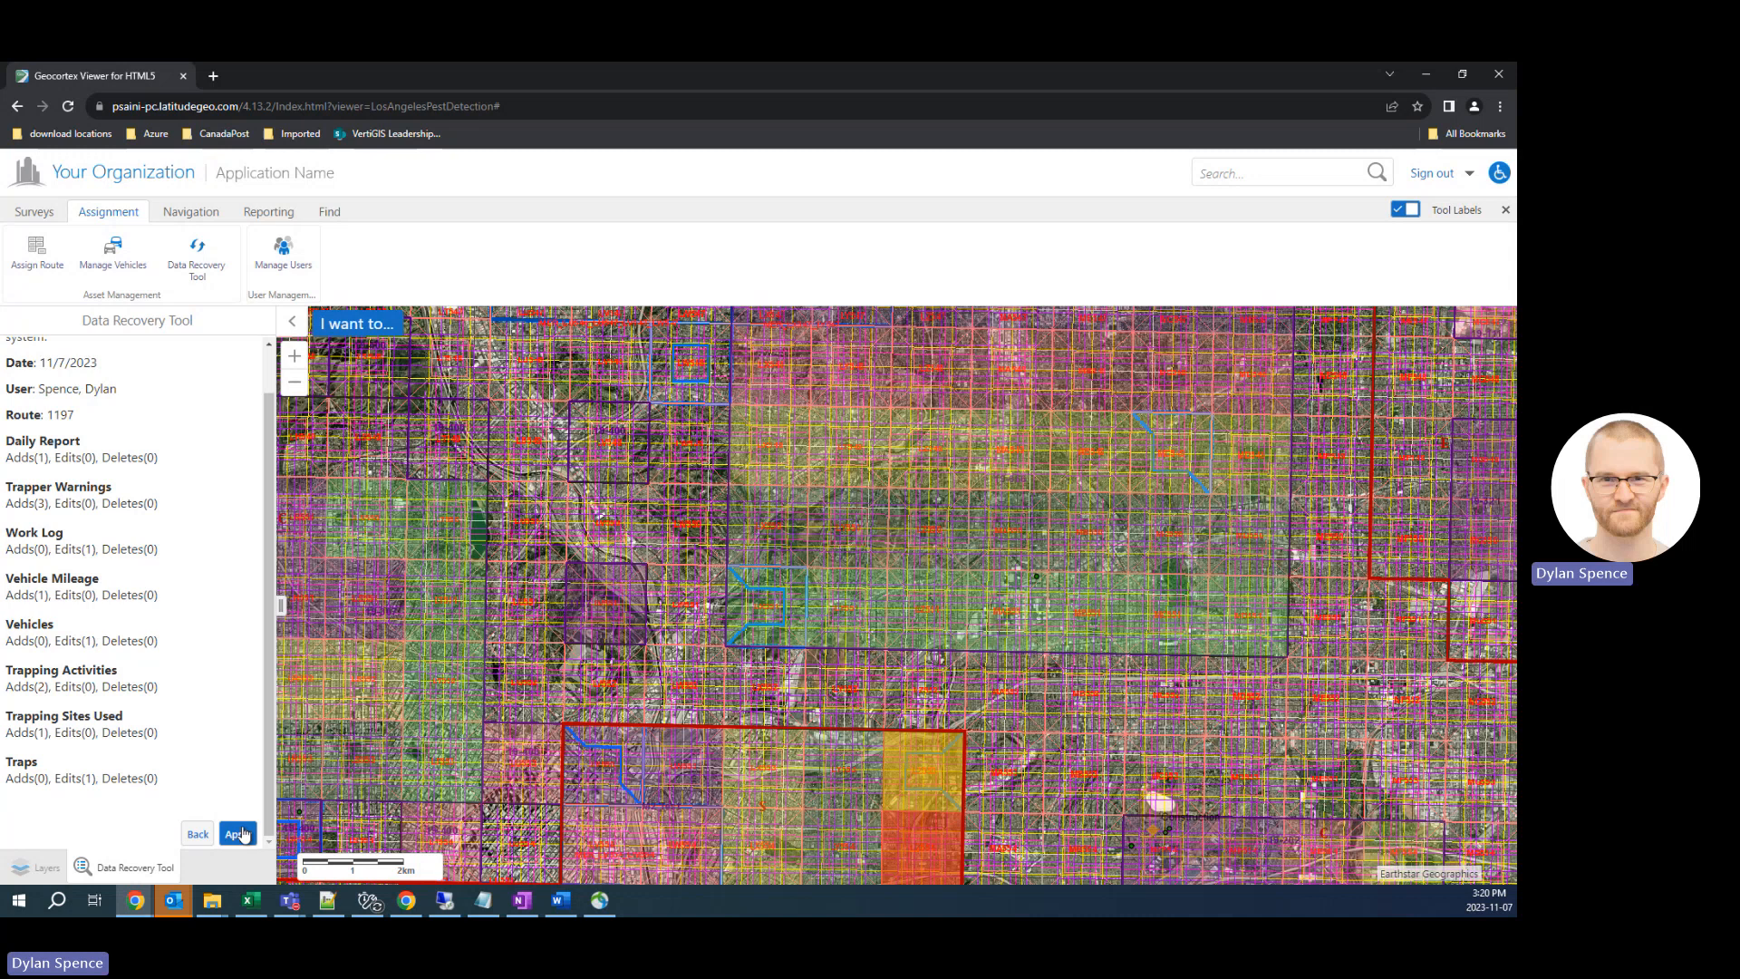
click(236, 834)
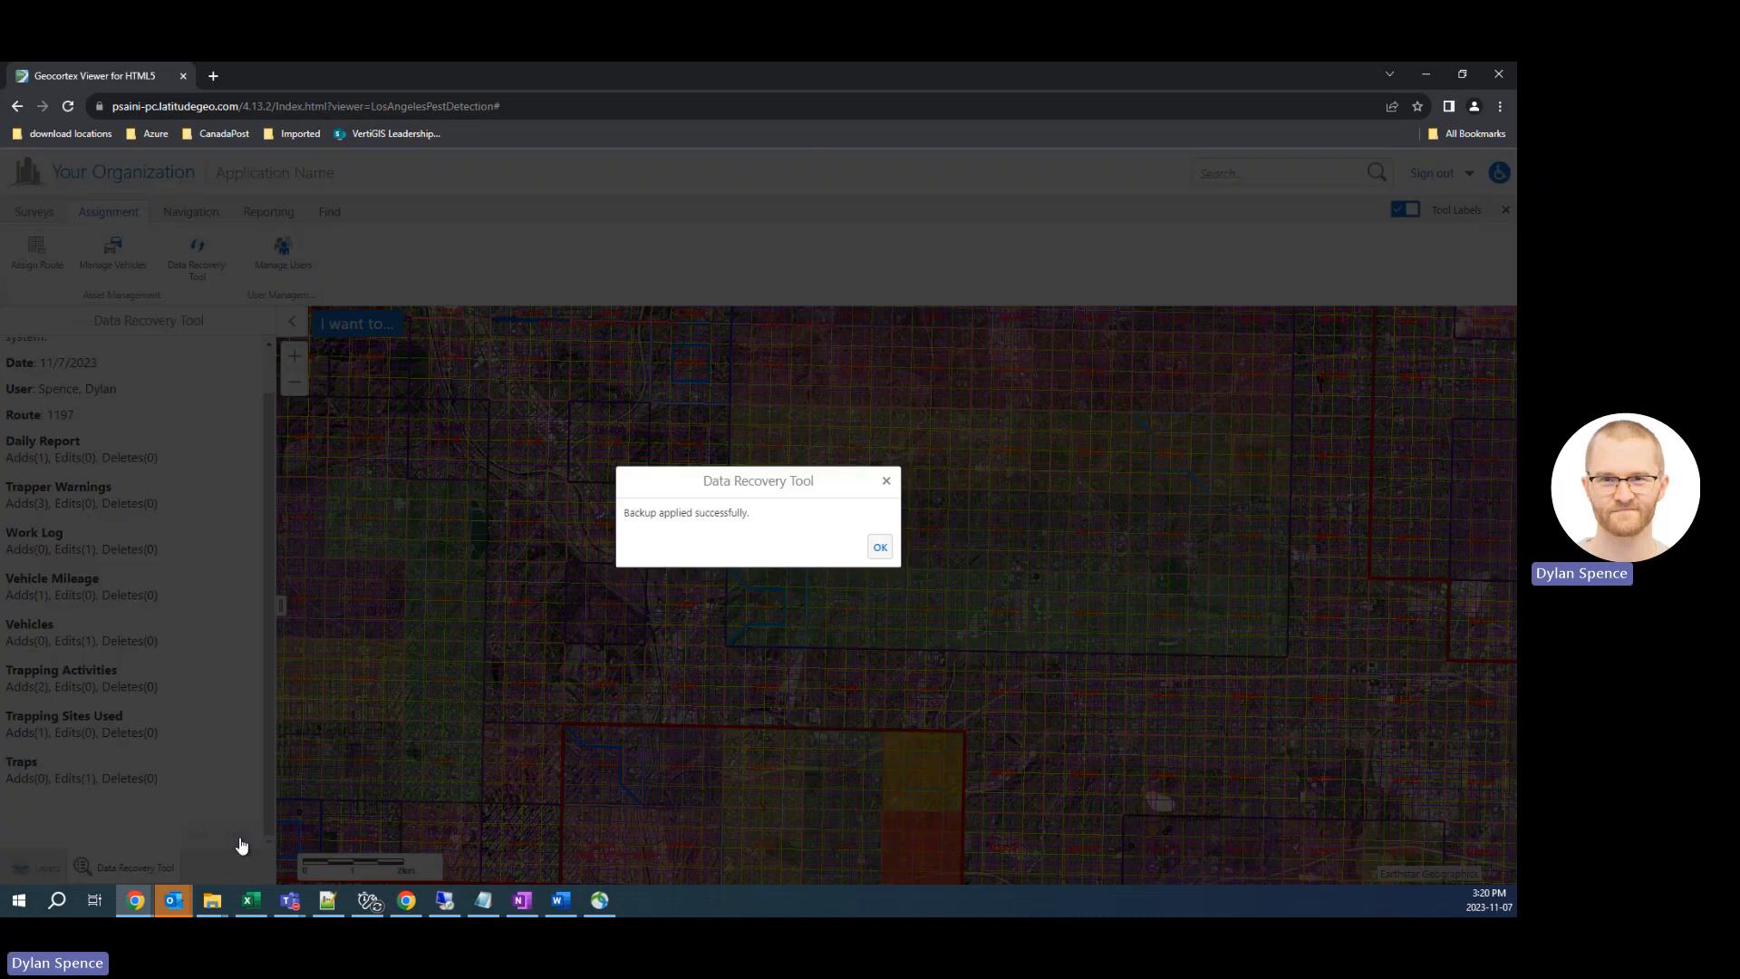
mouse_move(834, 535)
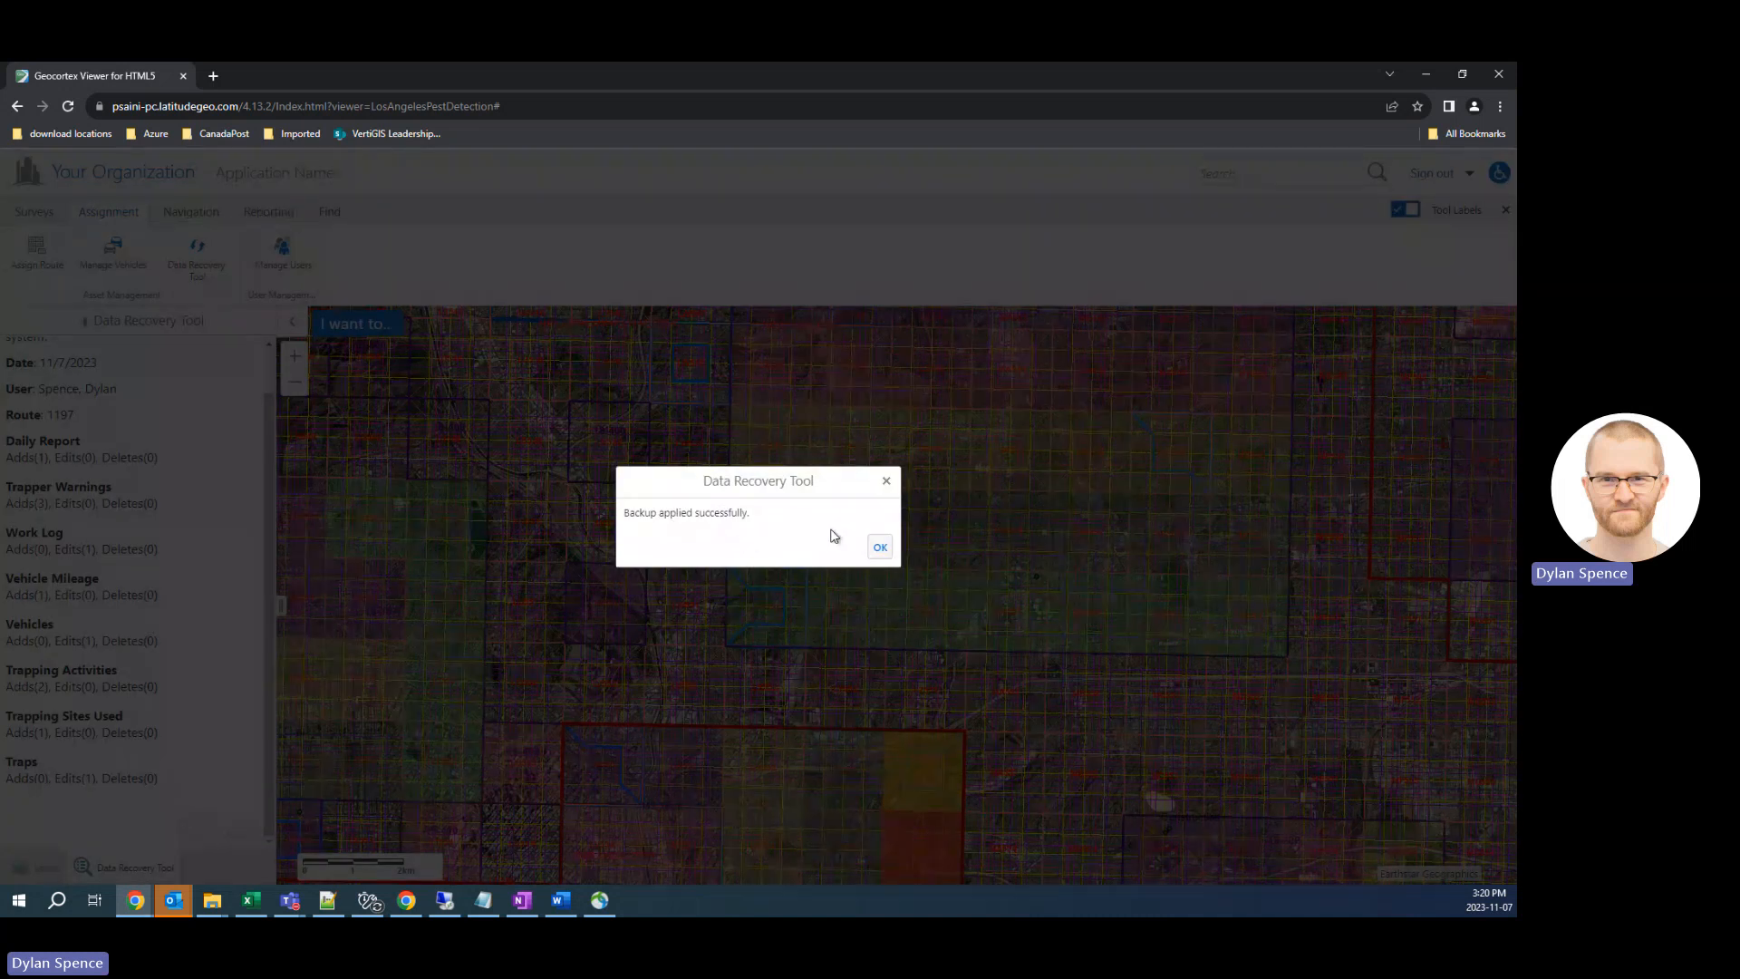
click(879, 546)
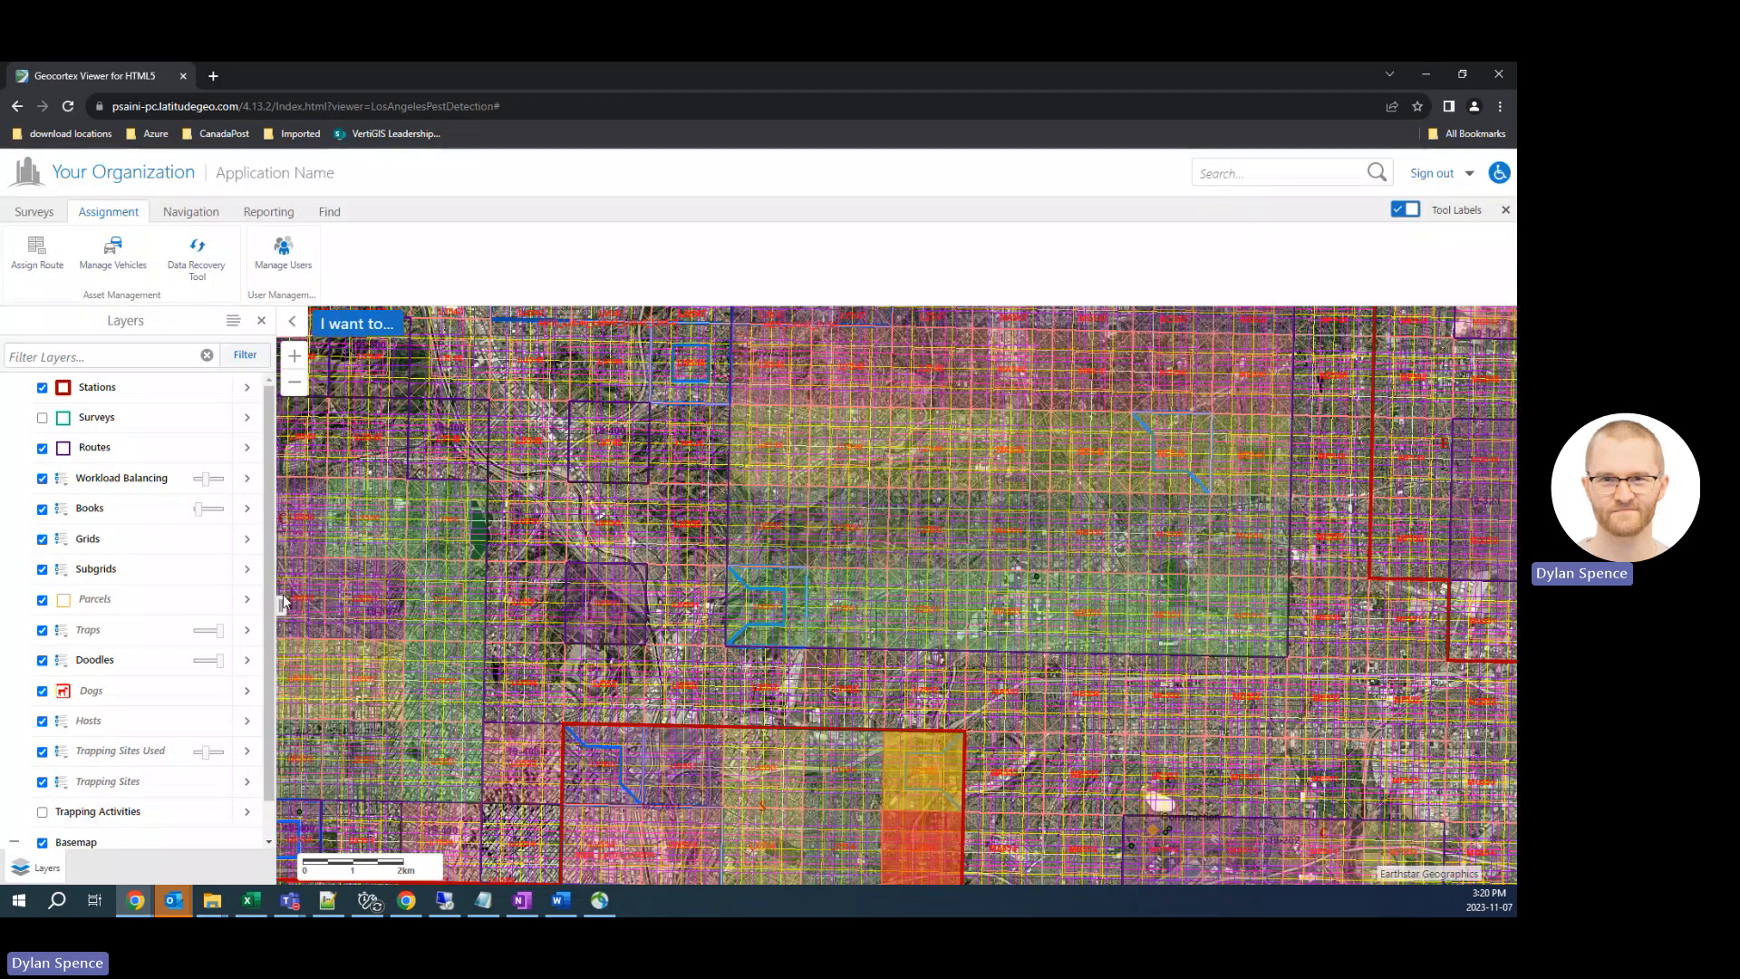
mouse_move(281, 608)
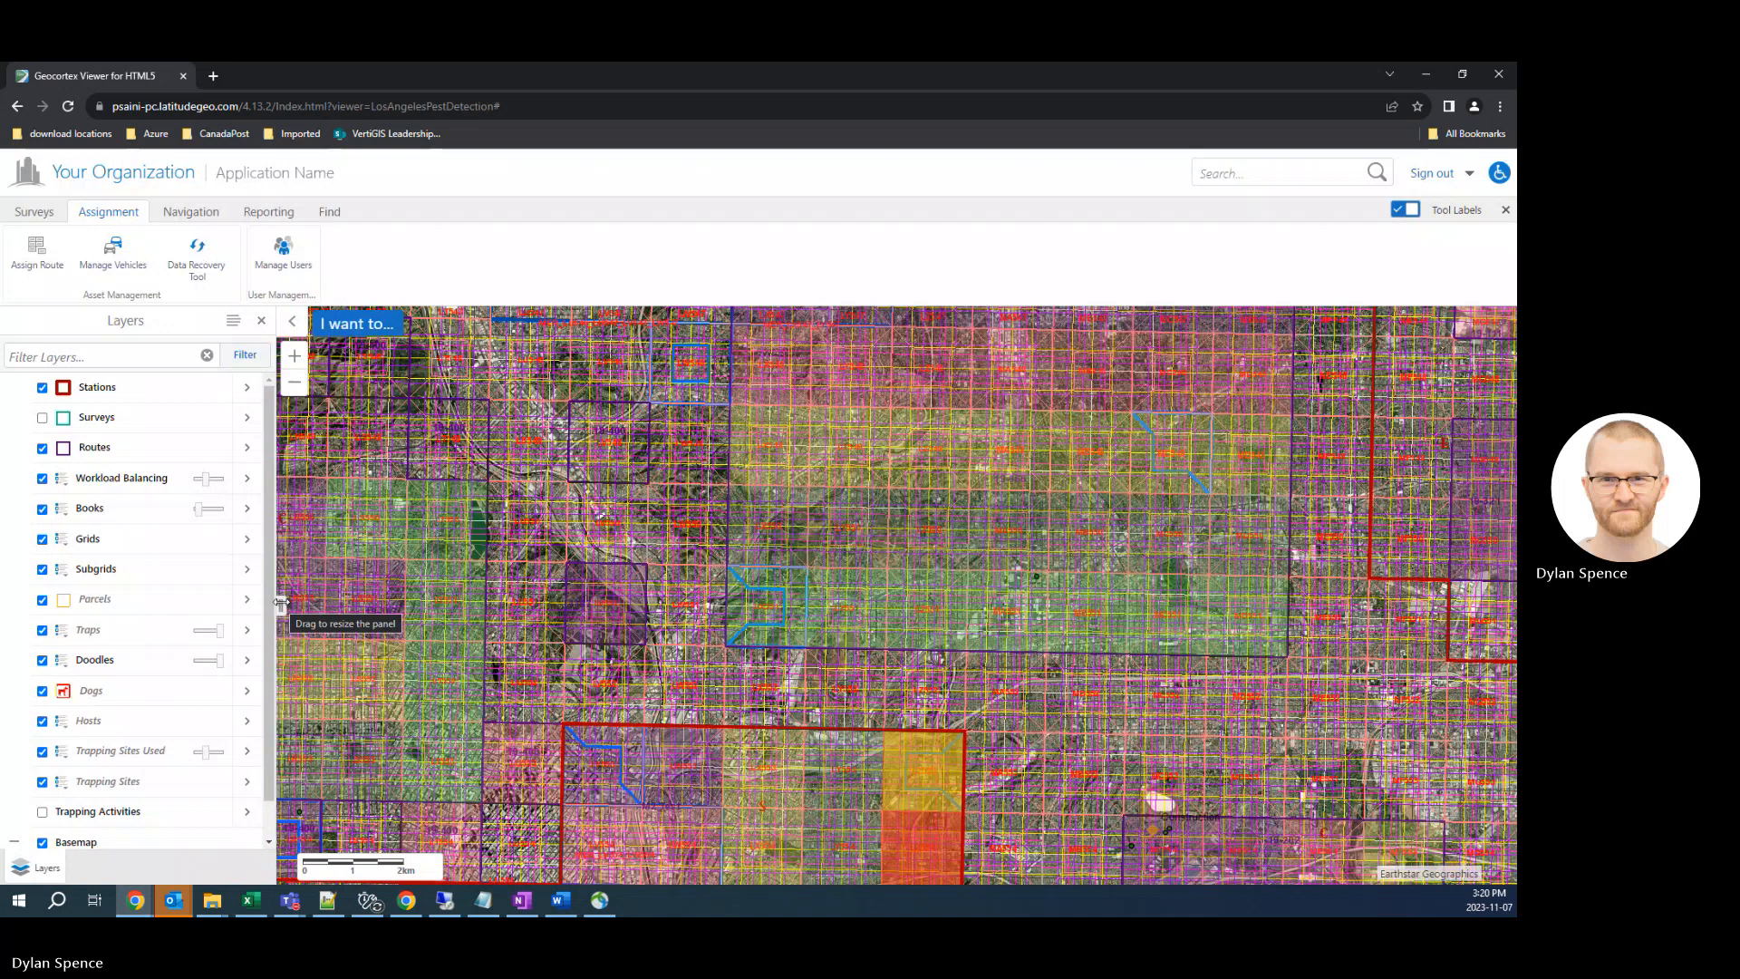